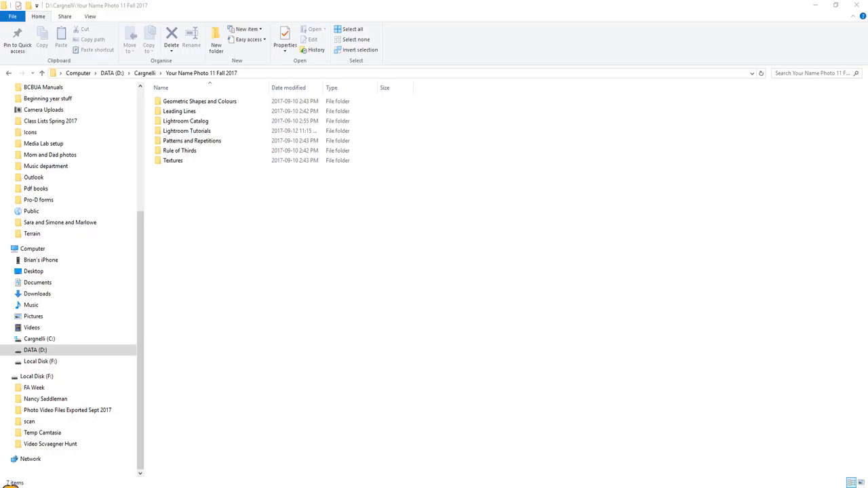
mouse_move(206, 233)
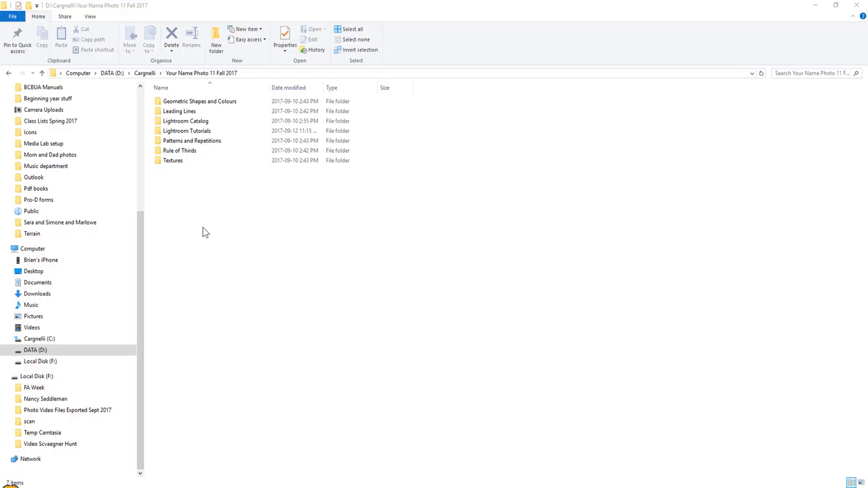
mouse_move(182, 187)
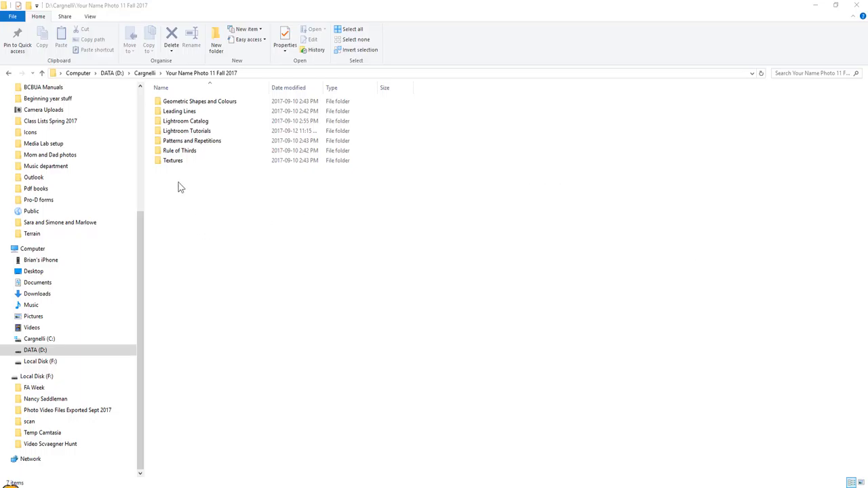
mouse_move(179, 179)
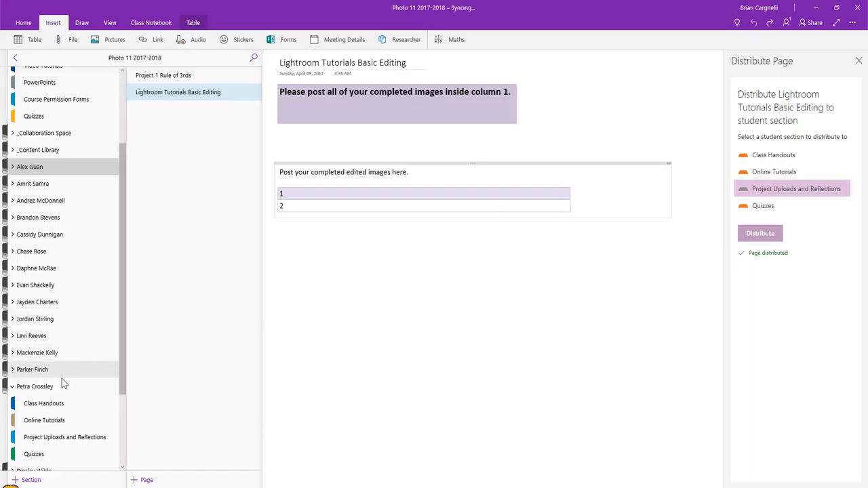
Expand the student's sections and open the Lightroom Tutorials Basic Editing page
left_click(12, 387)
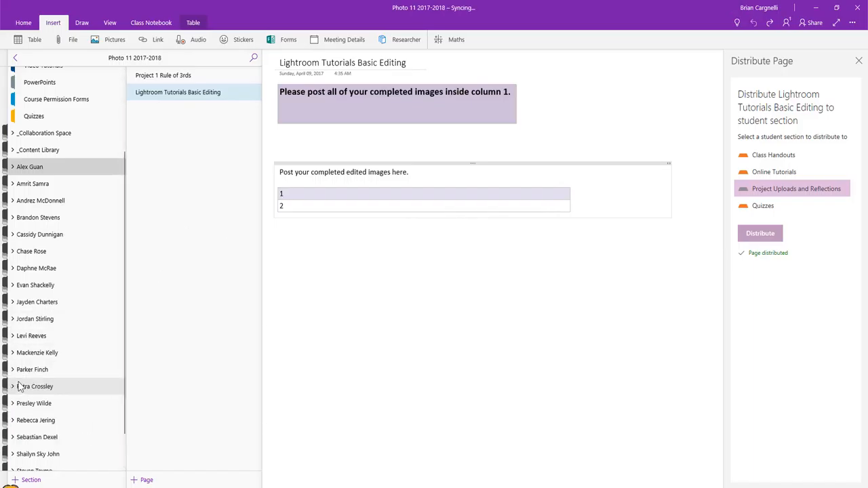
left_click(14, 385)
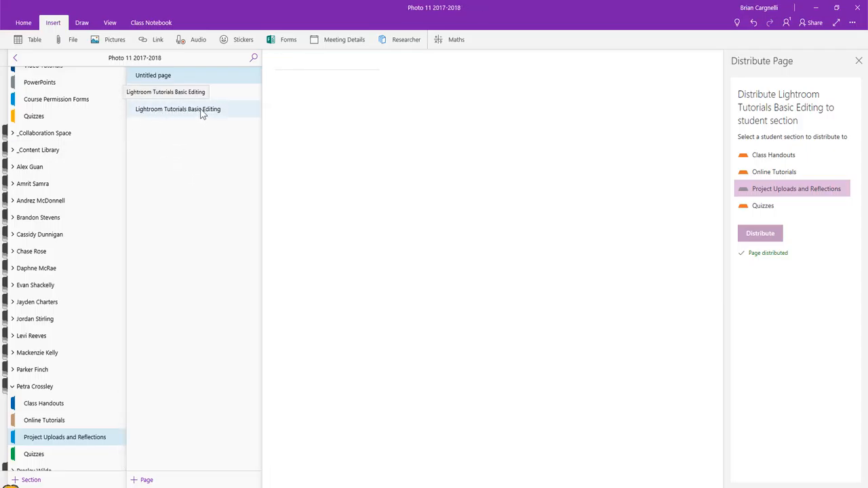
left_click(178, 108)
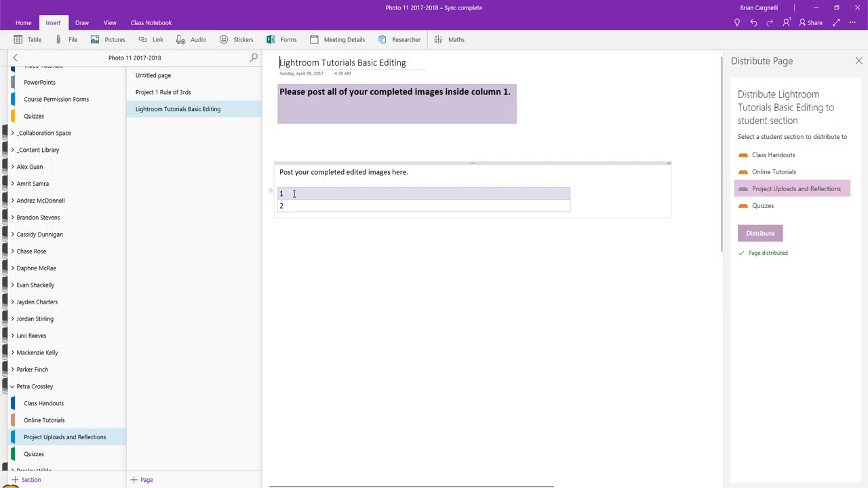
Select table cell 1 and bring up the Insert Pictures choices
left_click(301, 193)
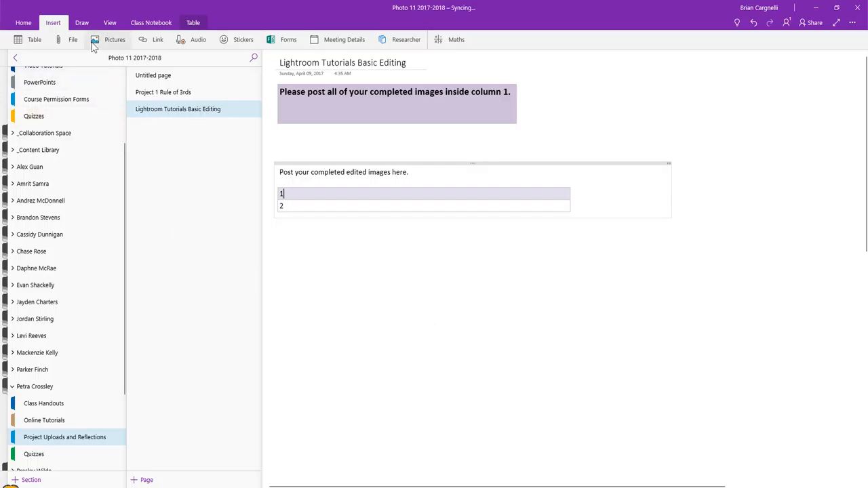
left_click(114, 40)
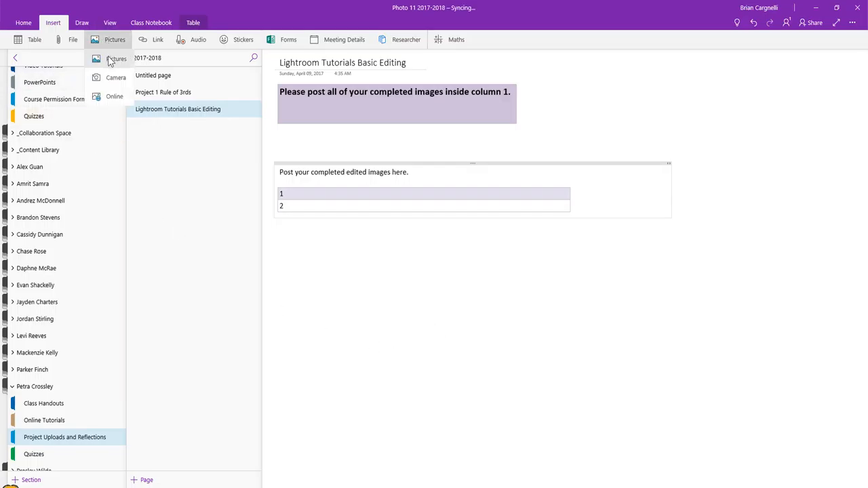
Insert 'Your Name Sam Edits (1 of 2).jpg' from the Edited folder into cell 1
left_click(117, 58)
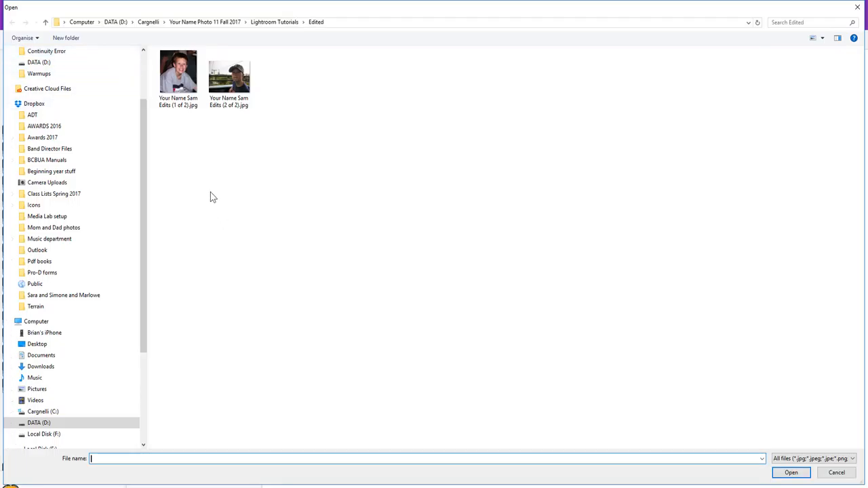
mouse_move(207, 190)
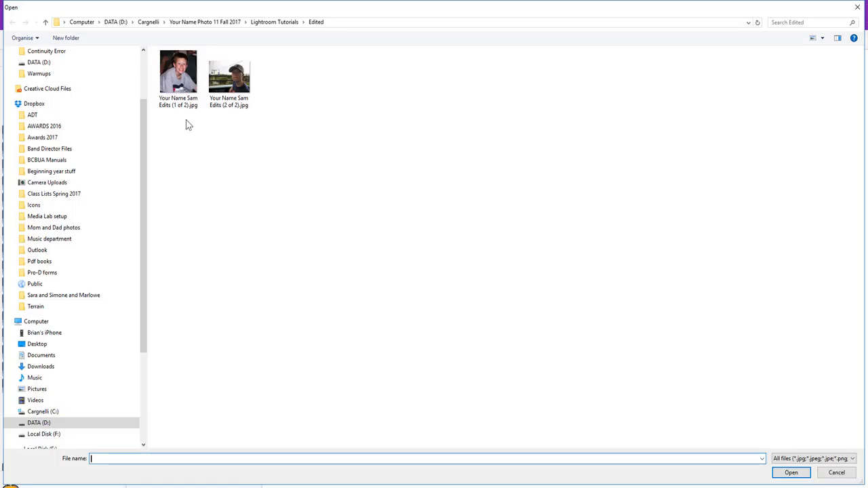
left_click(179, 70)
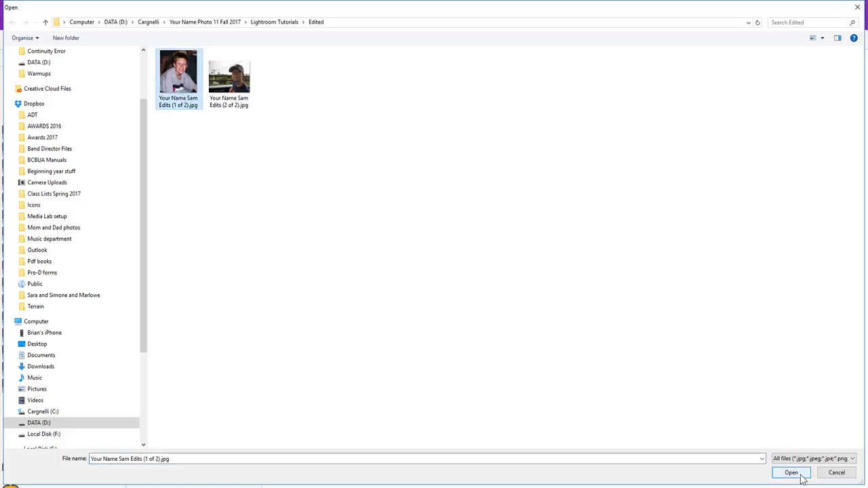
left_click(790, 472)
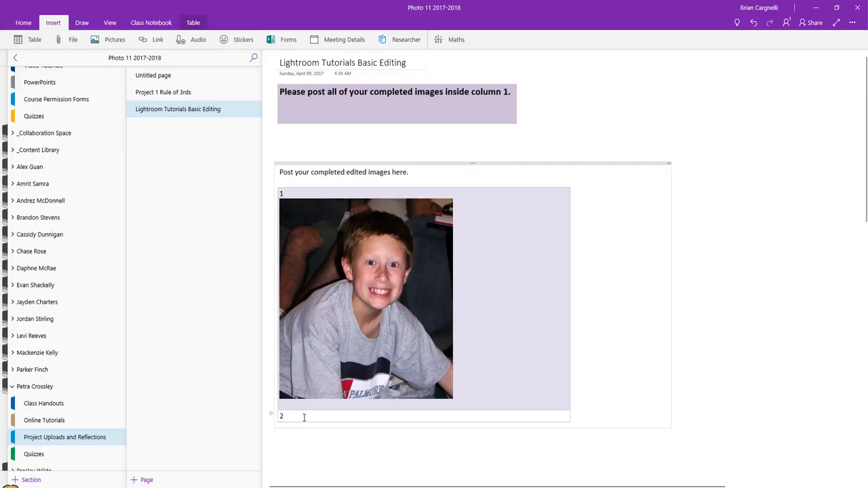
Insert the second edited JPG, the boy in a cap, into table cell 2
left_click(114, 39)
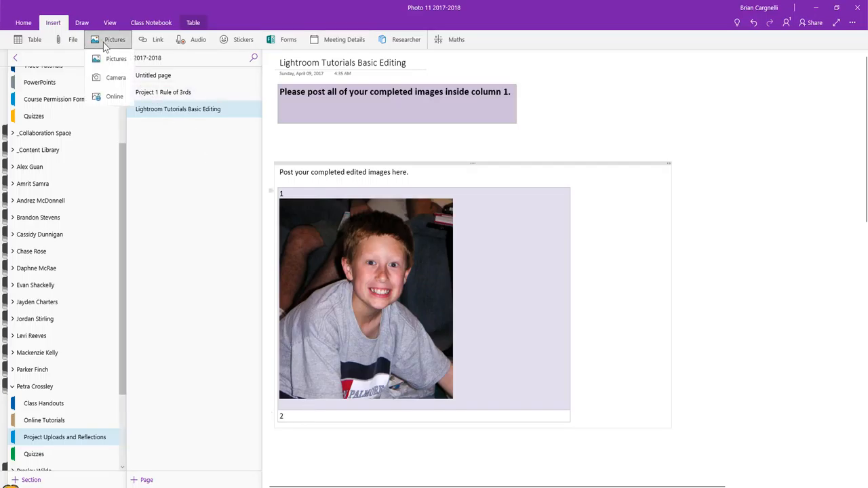
left_click(117, 58)
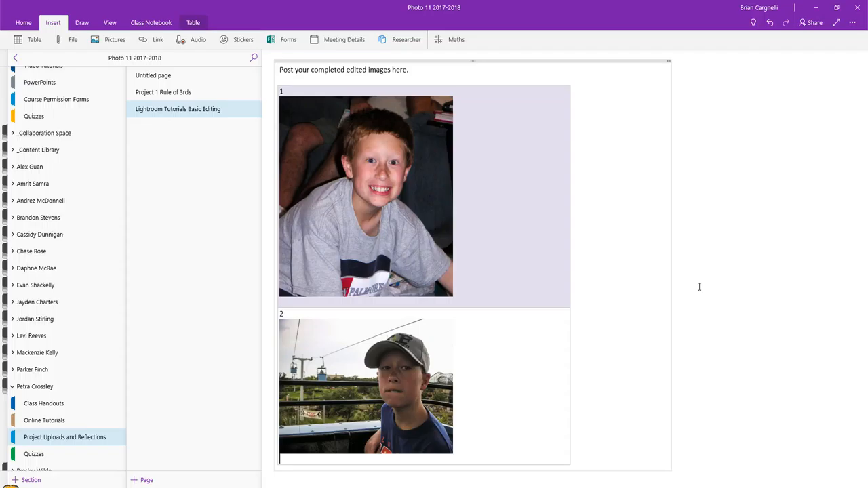
left_click(366, 197)
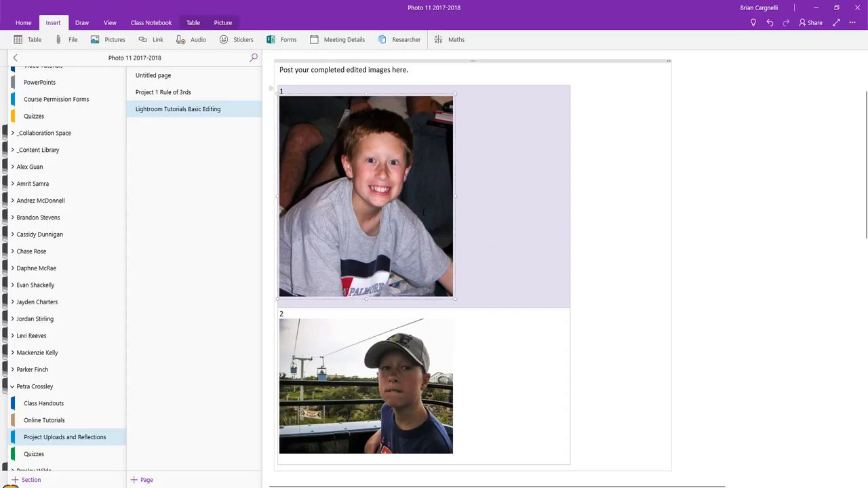